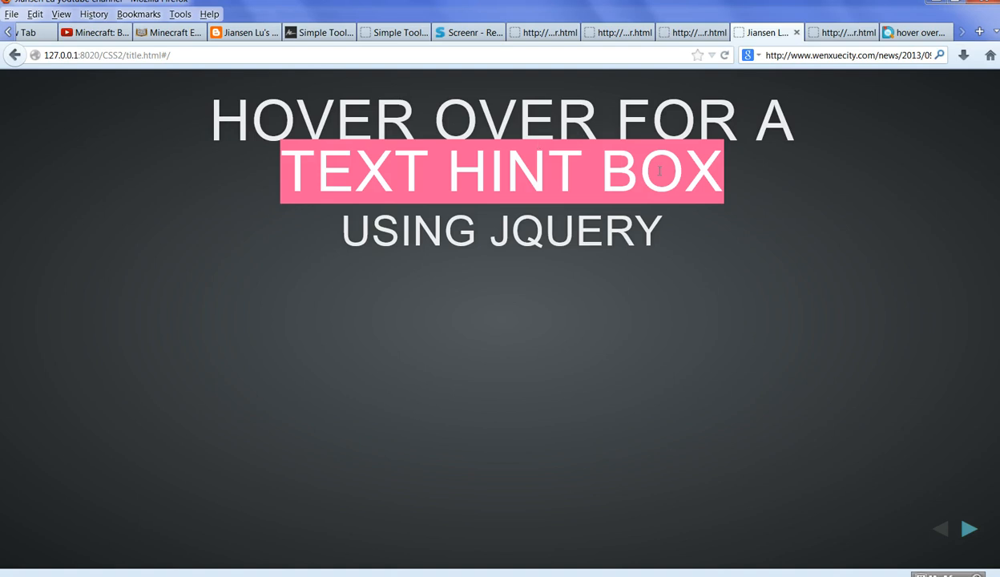
{"action": "mouse_move", "coordinate": [677, 76]}
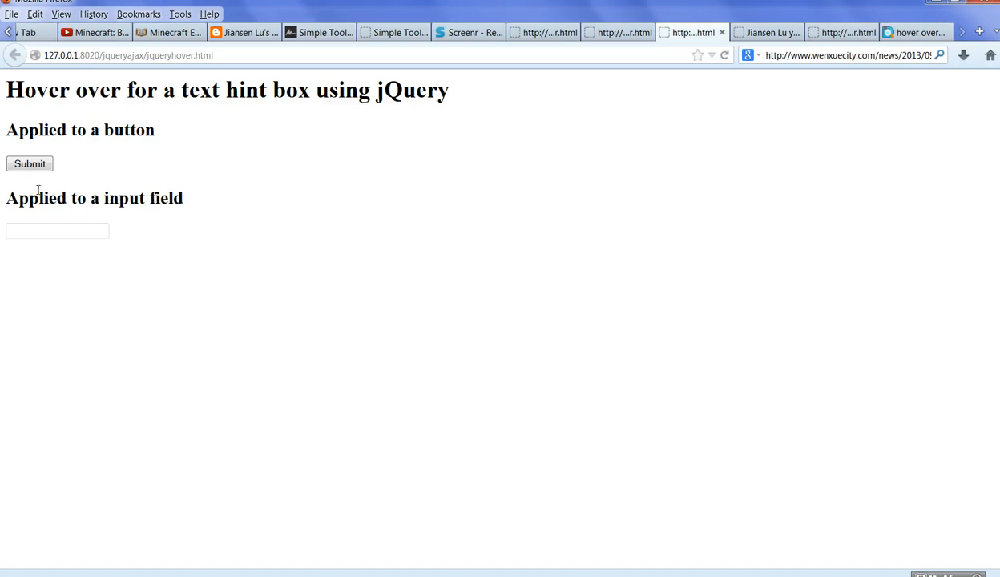
{"action": "mouse_move", "coordinate": [29, 164]}
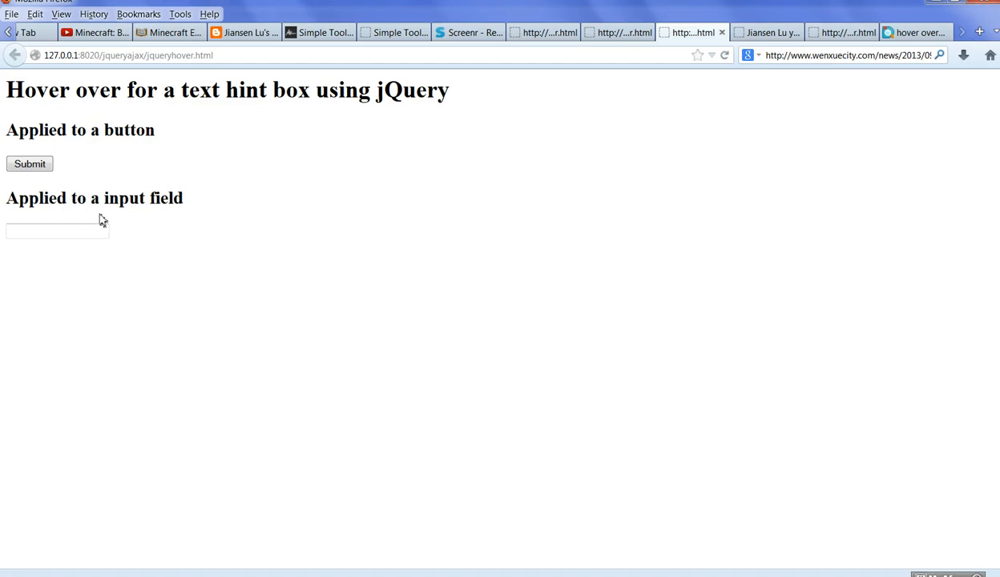
{"action": "mouse_move", "coordinate": [56, 231]}
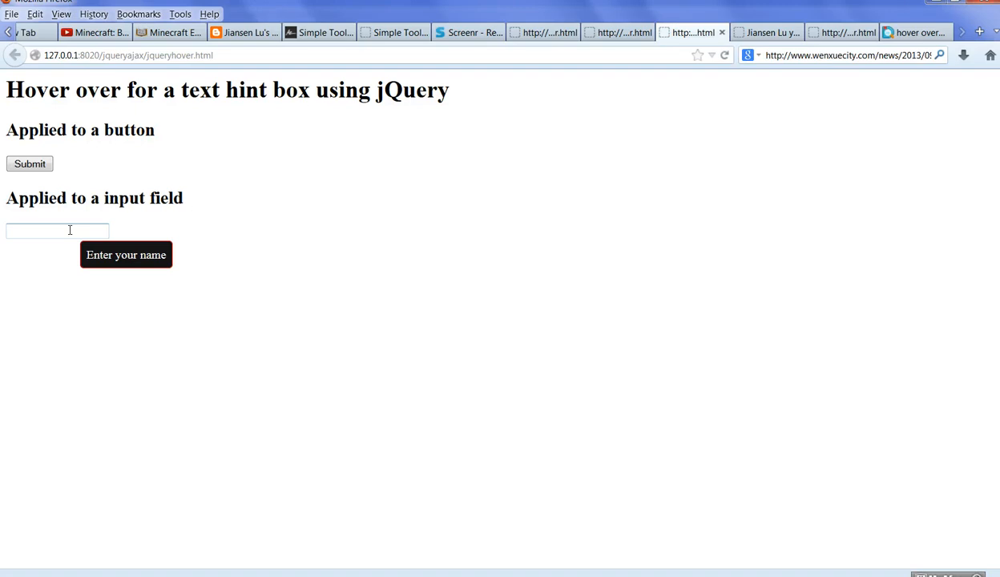
{"action": "mouse_move", "coordinate": [223, 394]}
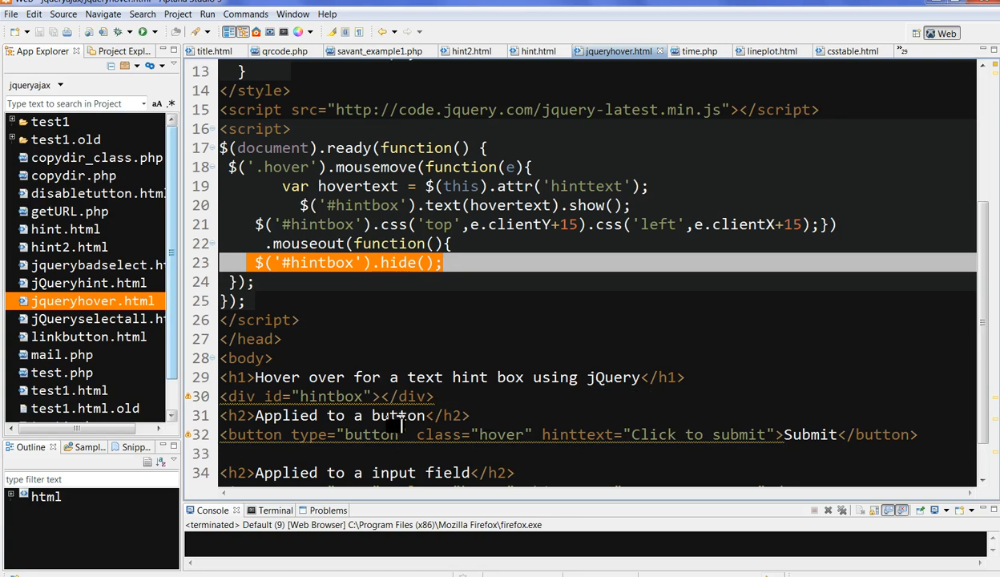
- Place the cursor on the empty hintbox div line in jqueryhover.html
{"action": "left_click", "coordinate": [240, 396]}
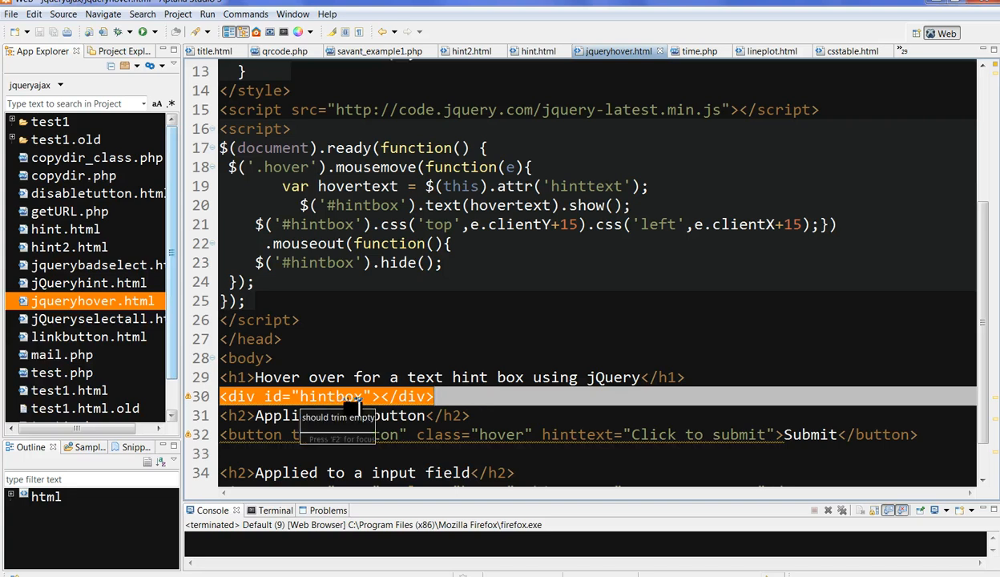
{"action": "mouse_move", "coordinate": [465, 404]}
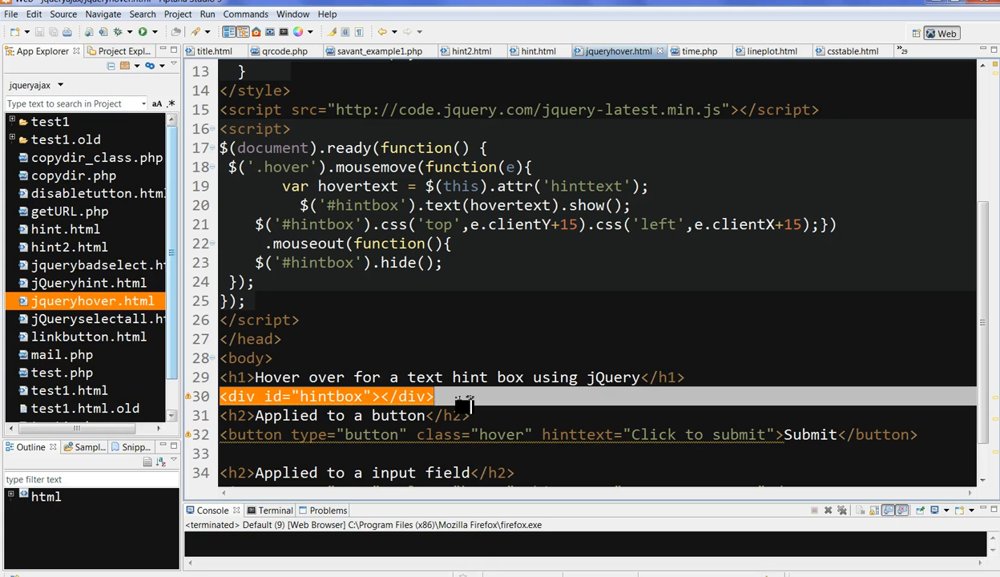
{"action": "mouse_move", "coordinate": [385, 397]}
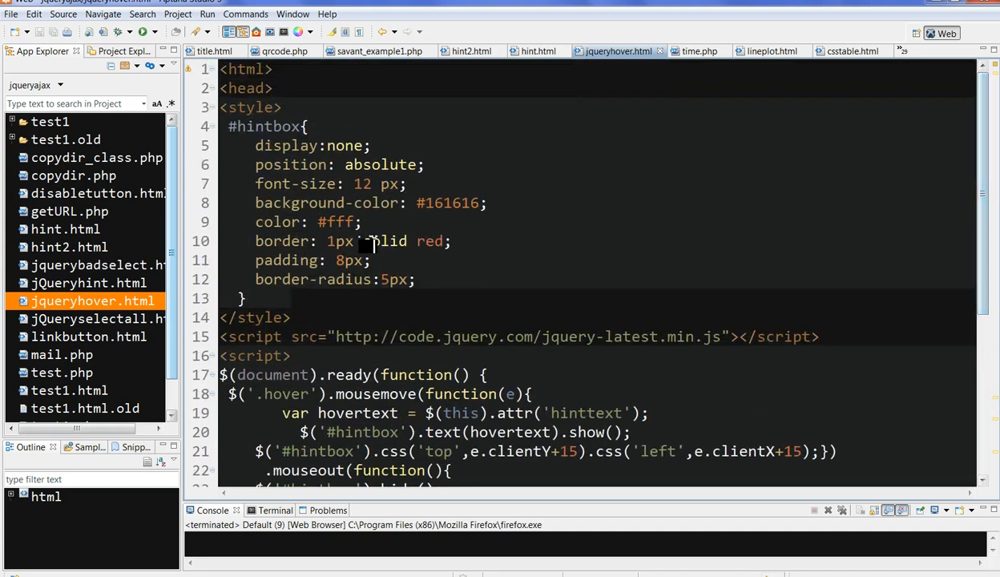
{"action": "left_click", "coordinate": [248, 125]}
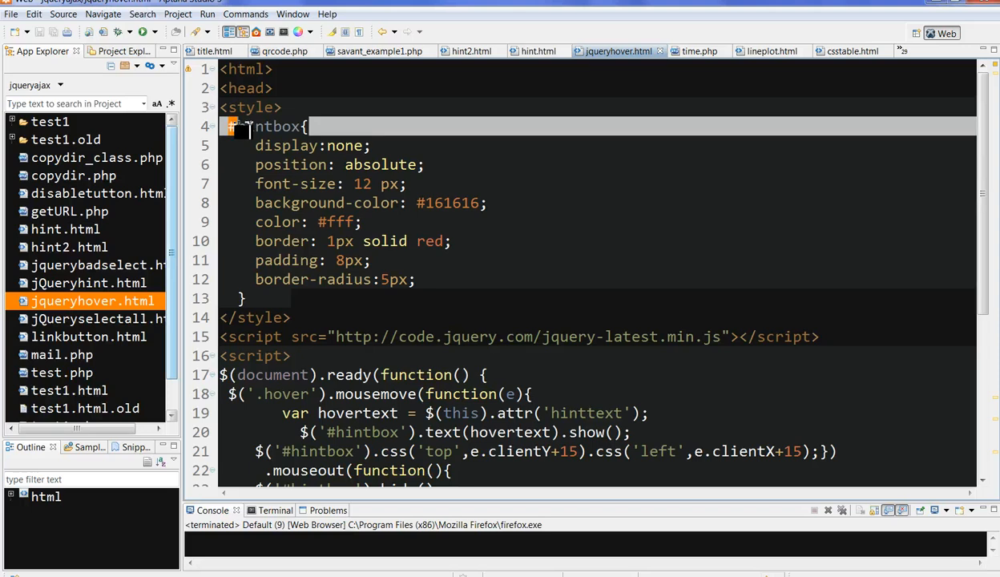
{"action": "double_click", "coordinate": [263, 125]}
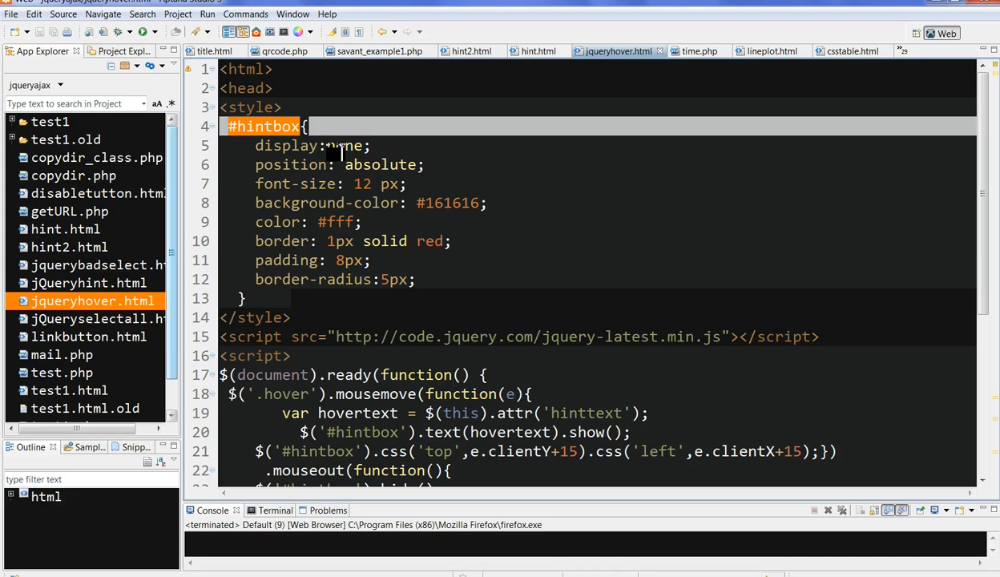
{"action": "double_click", "coordinate": [343, 145]}
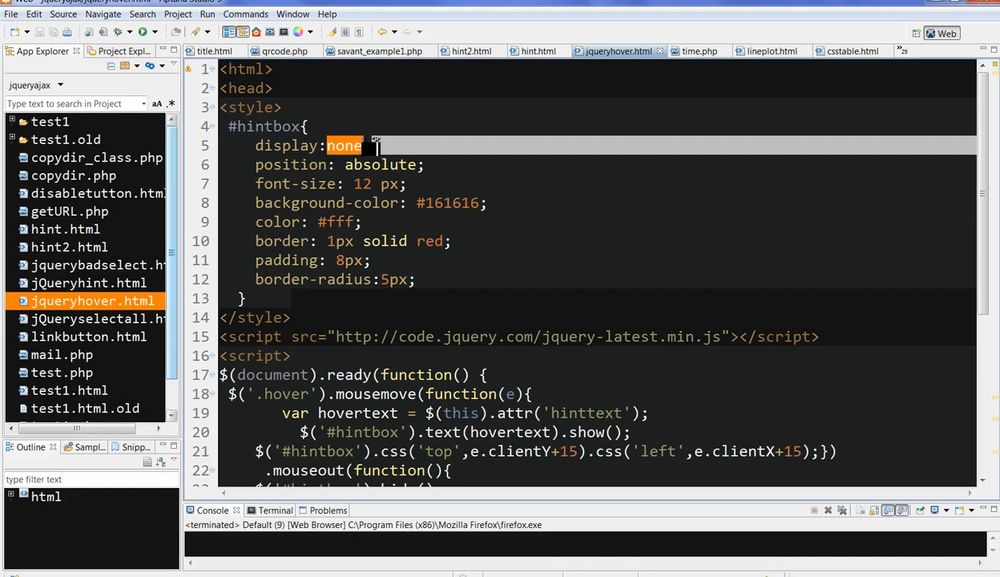
{"action": "left_click", "coordinate": [417, 203]}
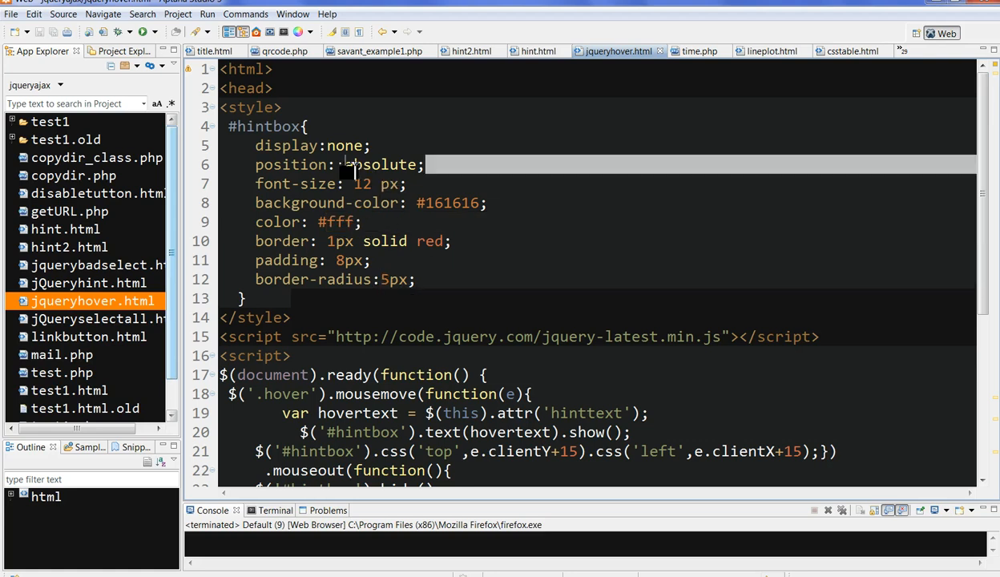
{"action": "double_click", "coordinate": [385, 164]}
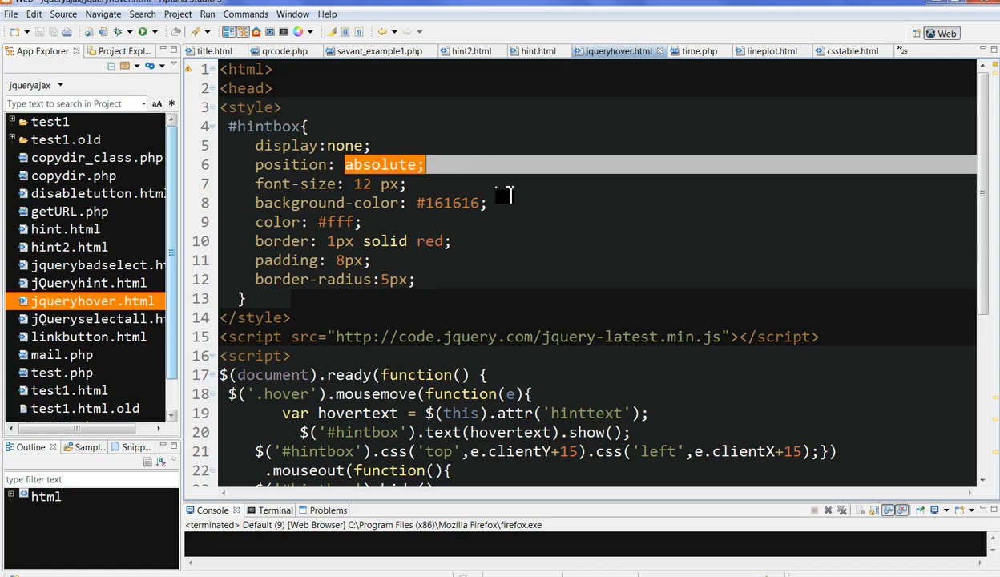
{"action": "scroll", "scroll_direction": "down", "scroll_amount": 3}
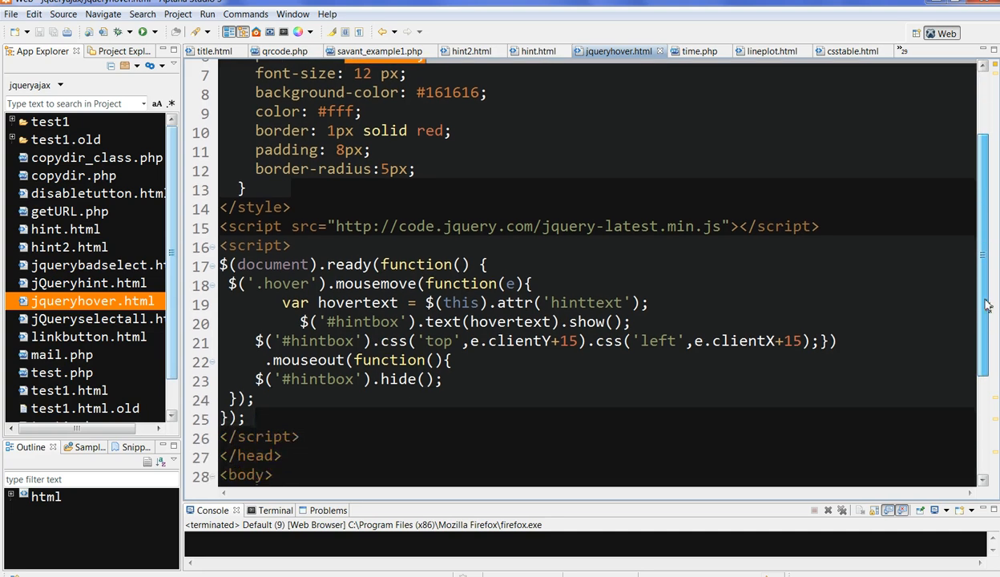
{"action": "scroll", "scroll_direction": "down", "scroll_amount": 3}
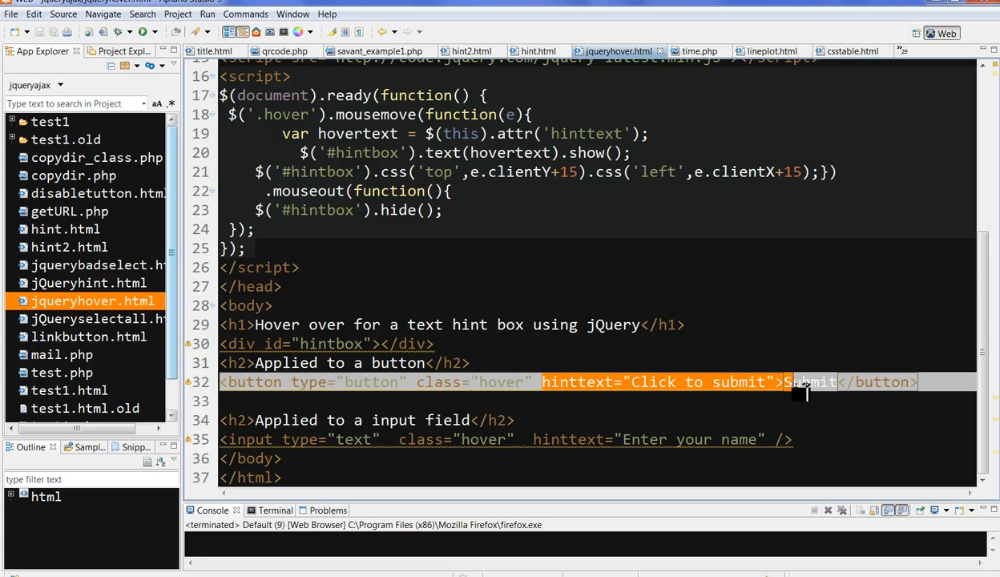
{"action": "mouse_move", "coordinate": [802, 389]}
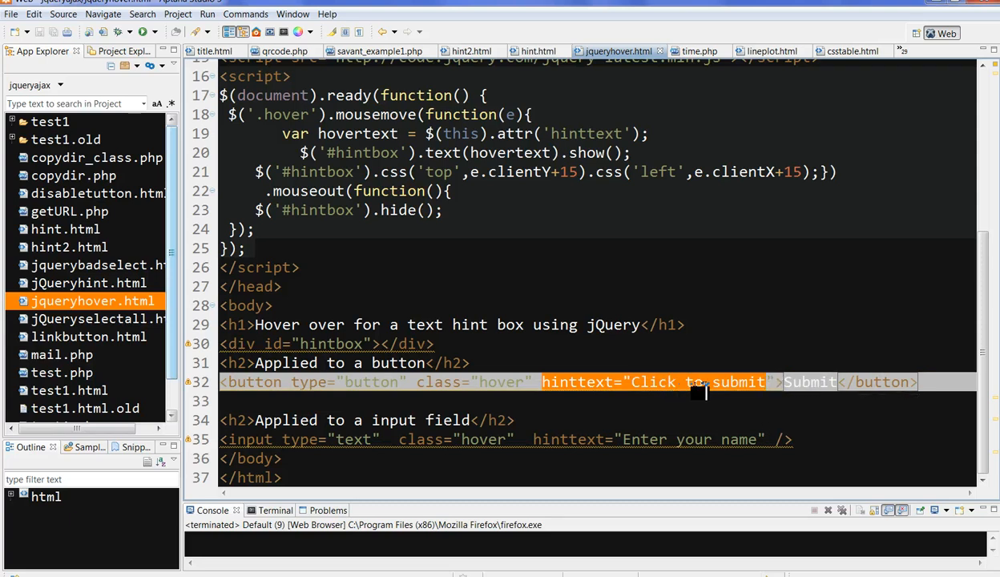
{"action": "left_click", "coordinate": [545, 447]}
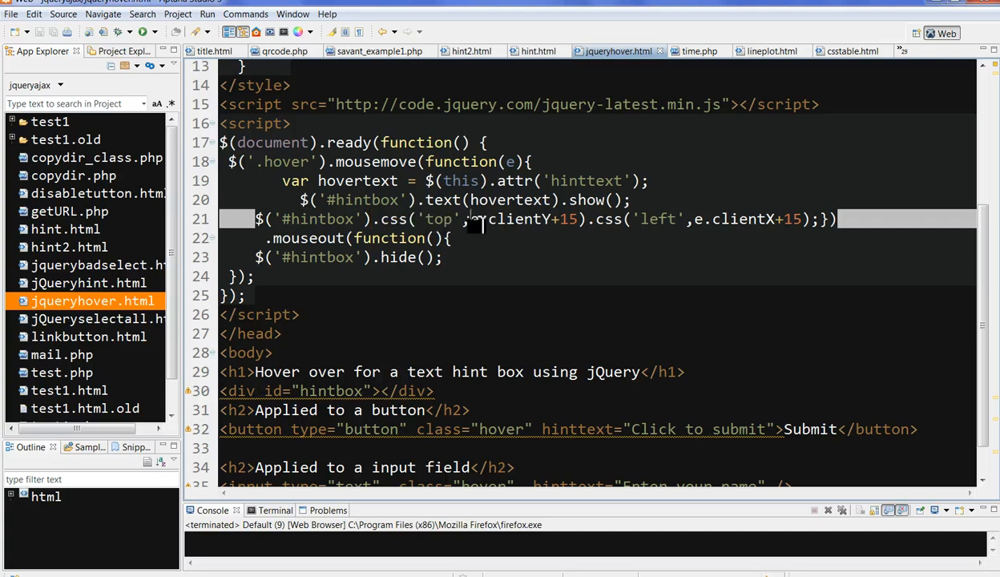
- Select the e.clientY and e.clientX offsets, then run the page in Firefox
{"action": "double_click", "coordinate": [513, 219]}
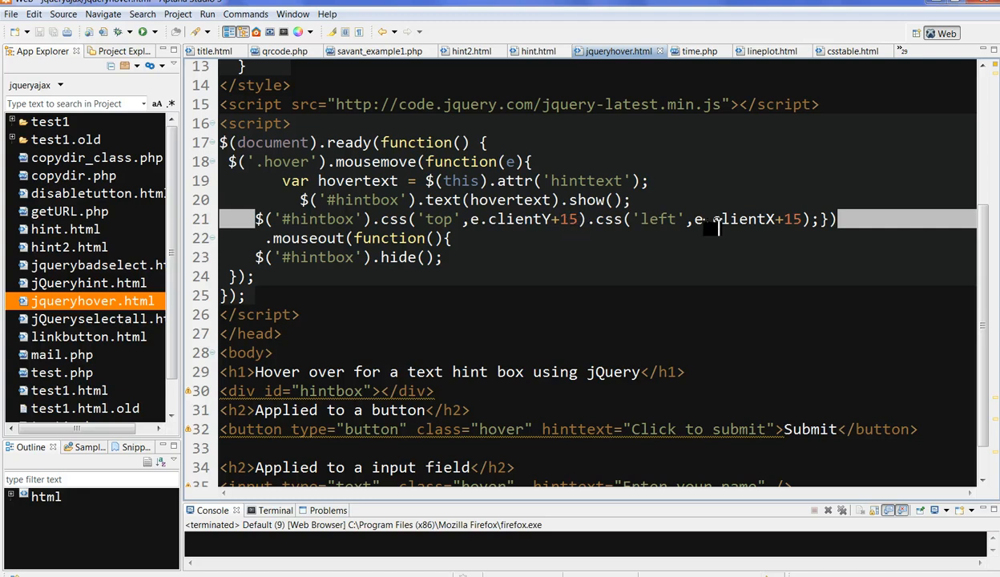
{"action": "double_click", "coordinate": [729, 219]}
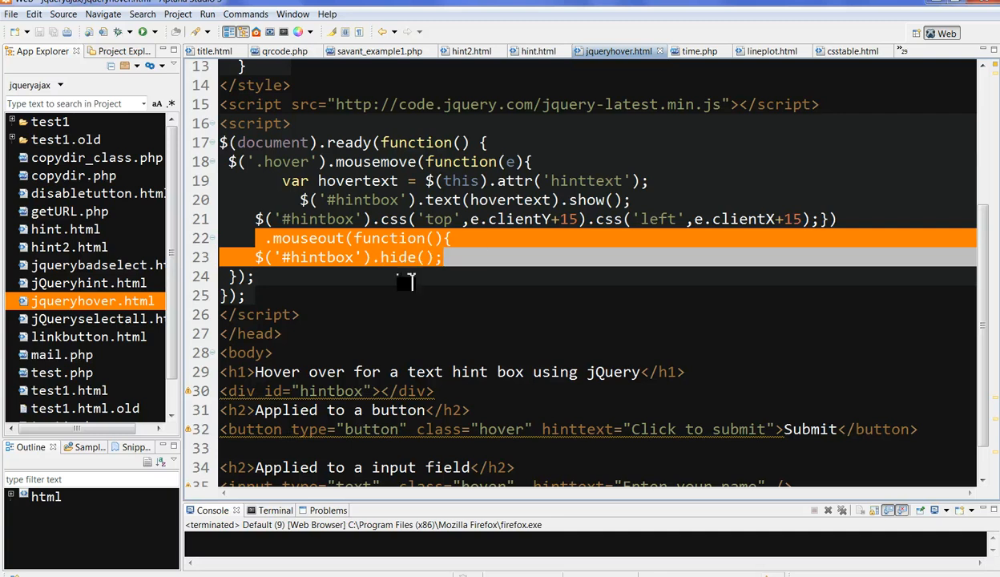
{"action": "mouse_move", "coordinate": [403, 268]}
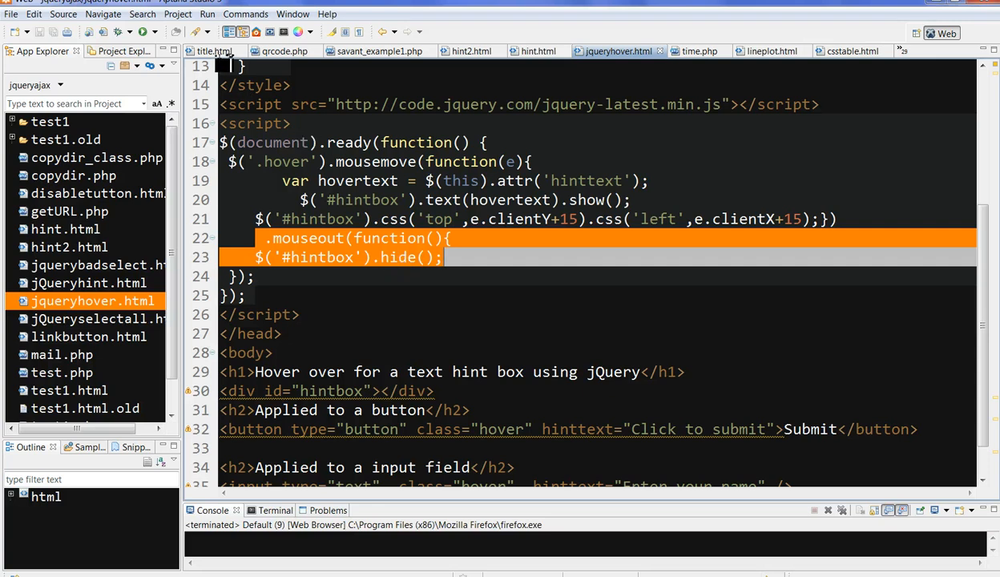
{"action": "left_click", "coordinate": [208, 14]}
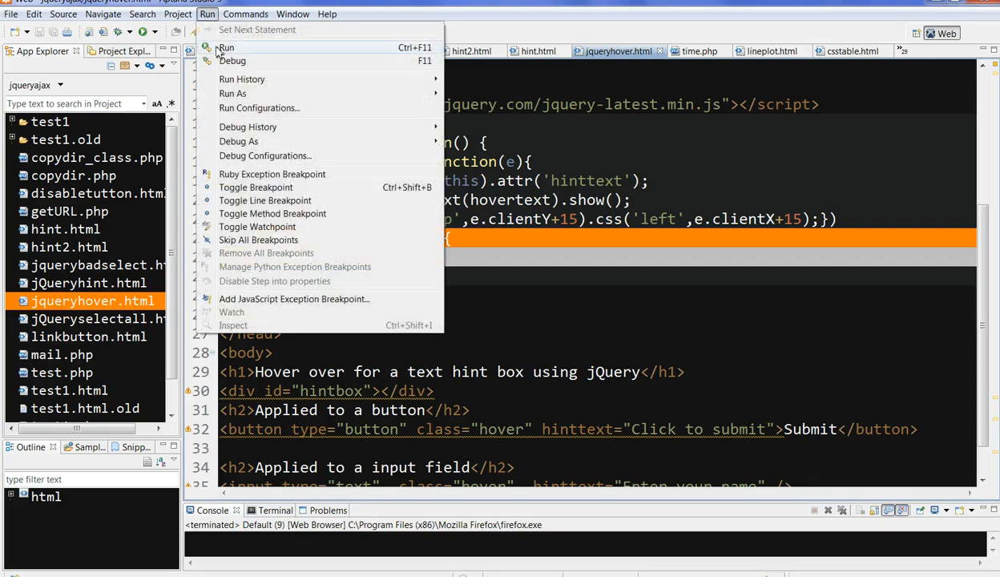
{"action": "left_click", "coordinate": [225, 47]}
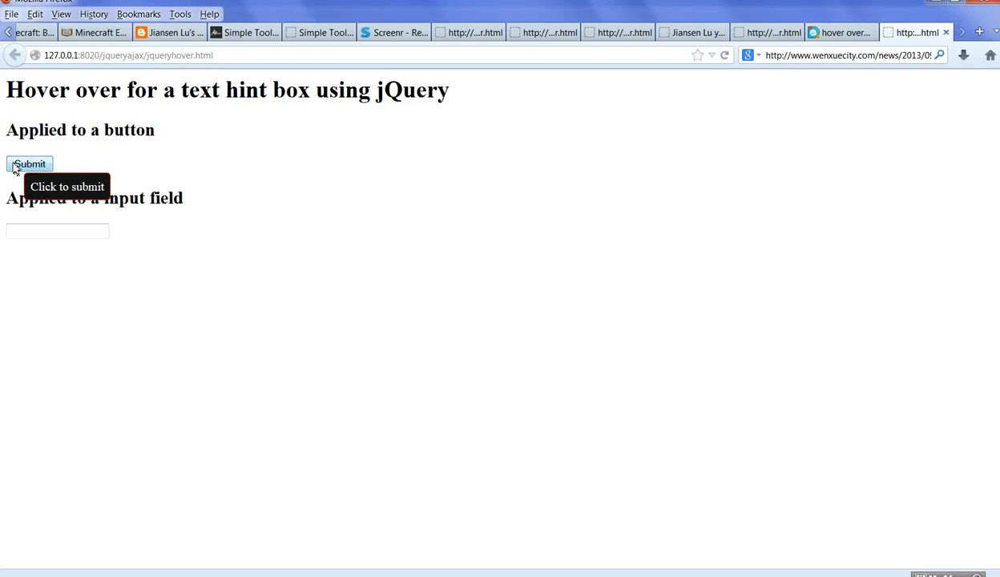
{"action": "mouse_move", "coordinate": [32, 169]}
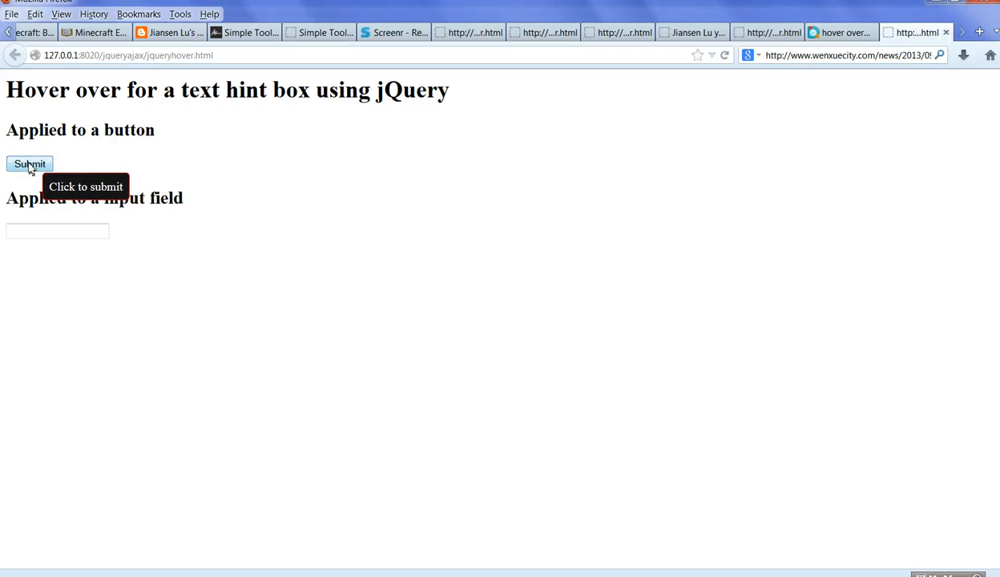
{"action": "mouse_move", "coordinate": [24, 164]}
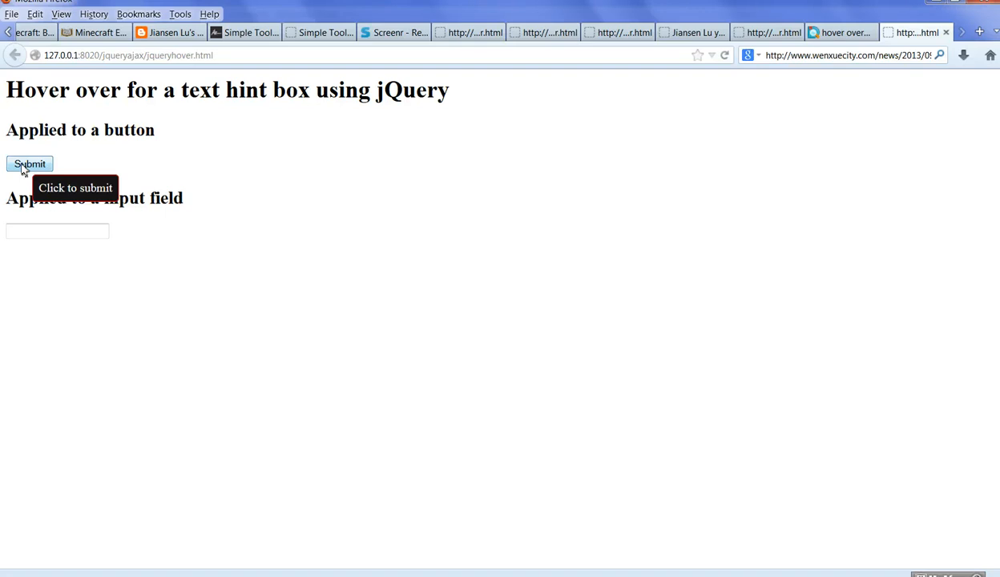
{"action": "mouse_move", "coordinate": [56, 230]}
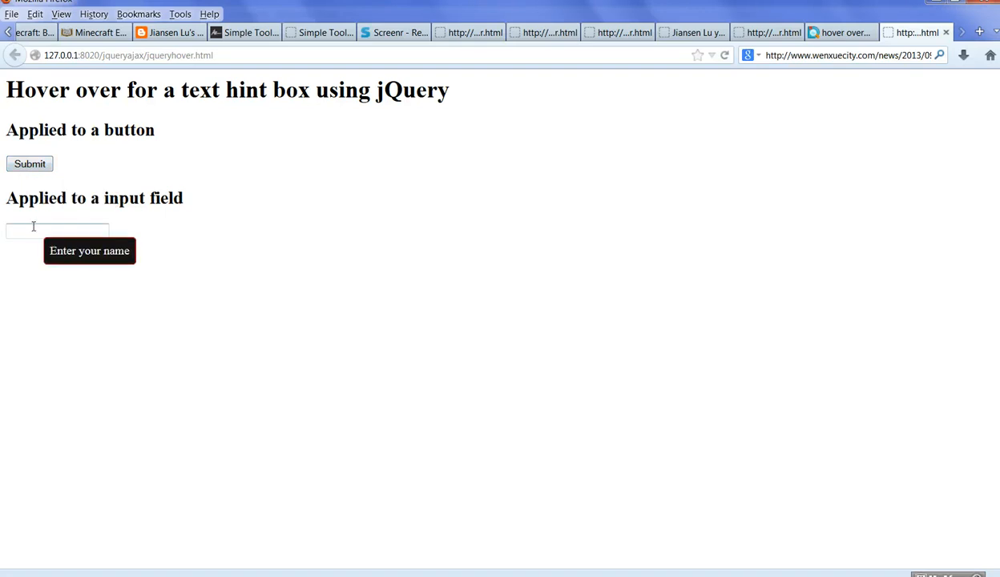
{"action": "mouse_move", "coordinate": [96, 230]}
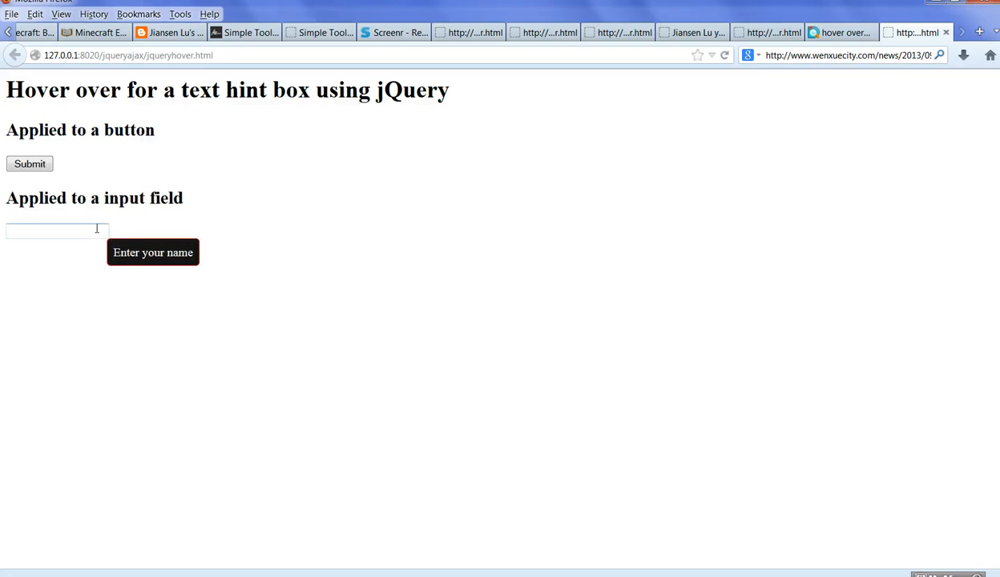
{"action": "mouse_move", "coordinate": [320, 321]}
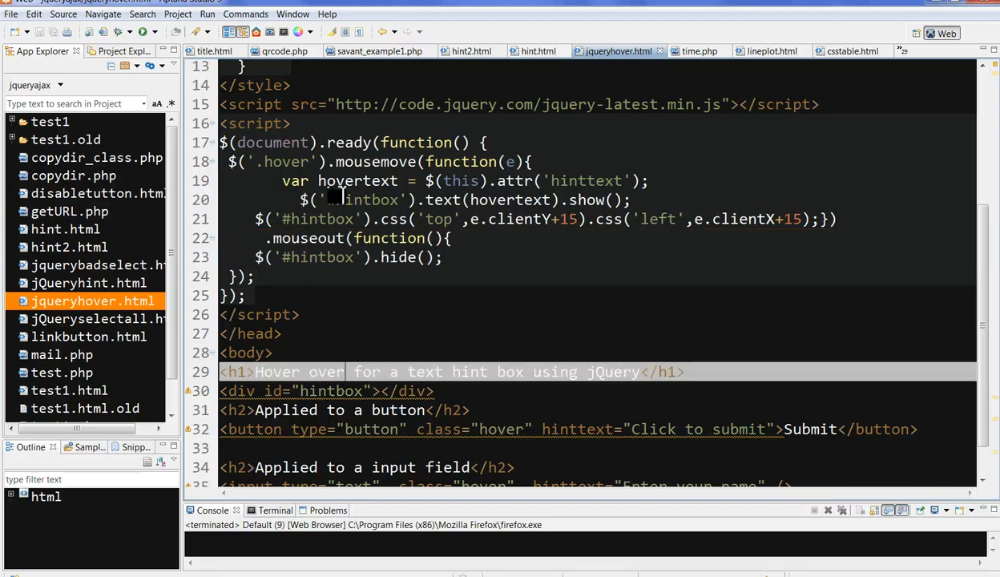
- Select mousemove and the hintbox id, then scroll to the input's hinttext
{"action": "double_click", "coordinate": [377, 161]}
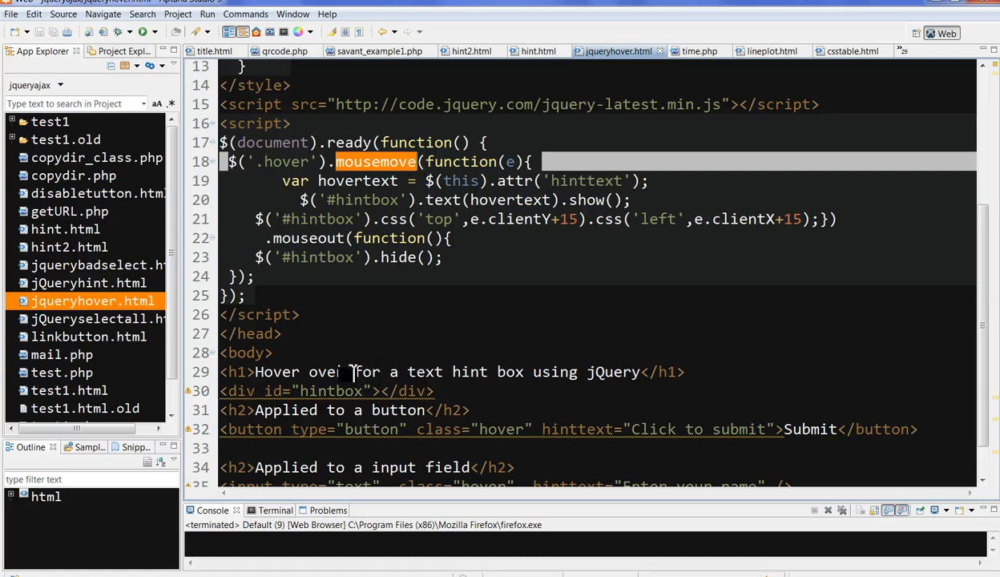
{"action": "double_click", "coordinate": [329, 392]}
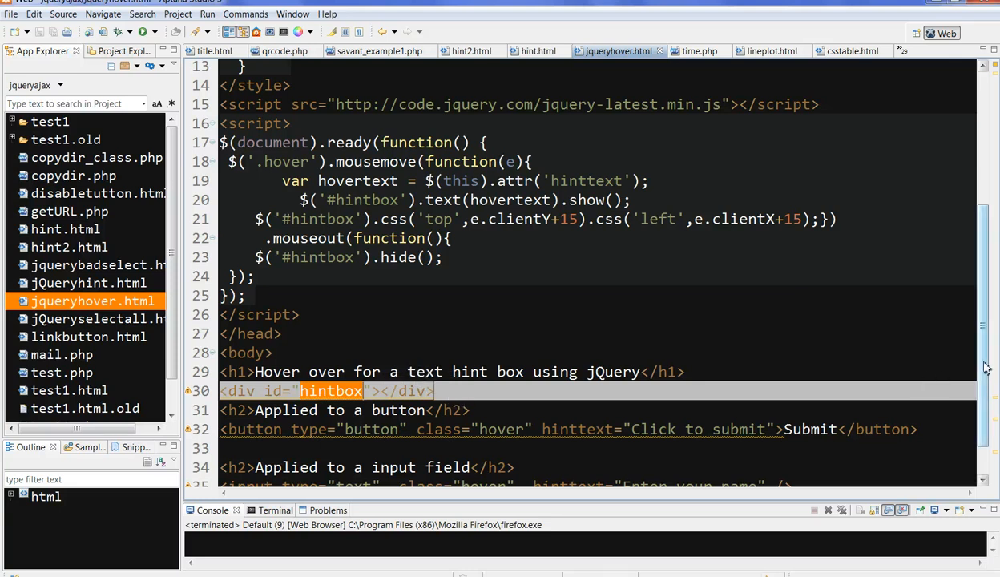
{"action": "scroll", "scroll_direction": "down", "scroll_amount": 3}
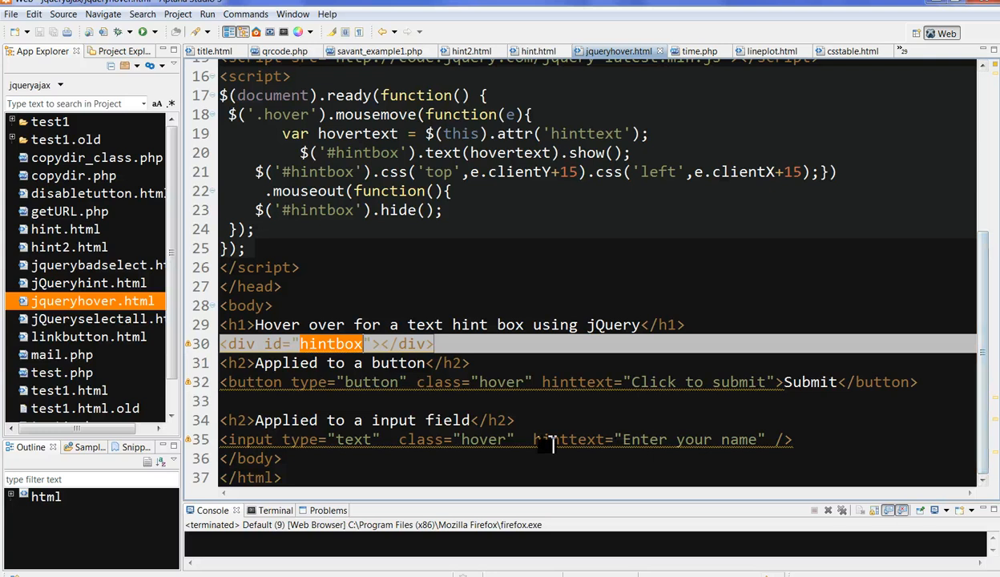
{"action": "mouse_move", "coordinate": [449, 401]}
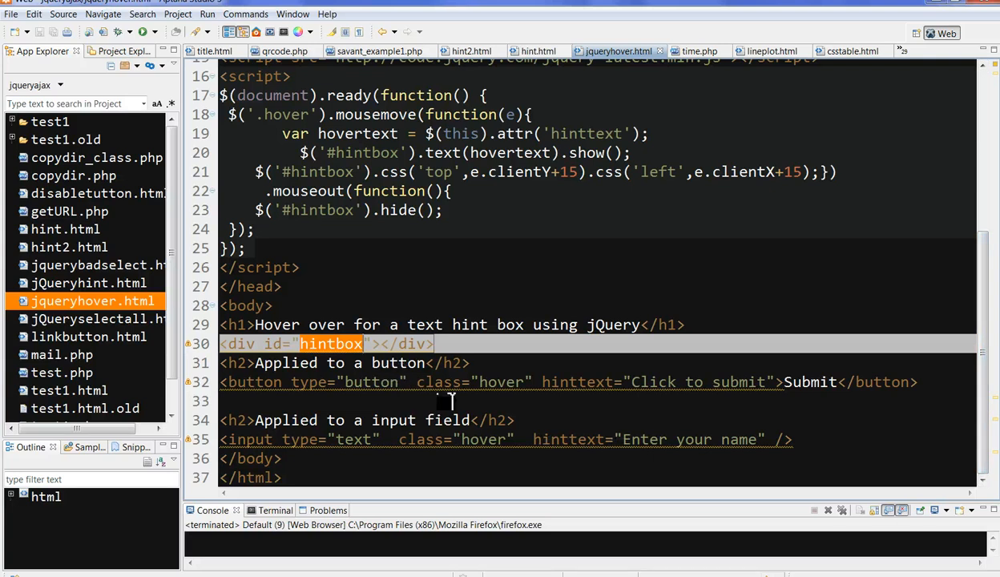